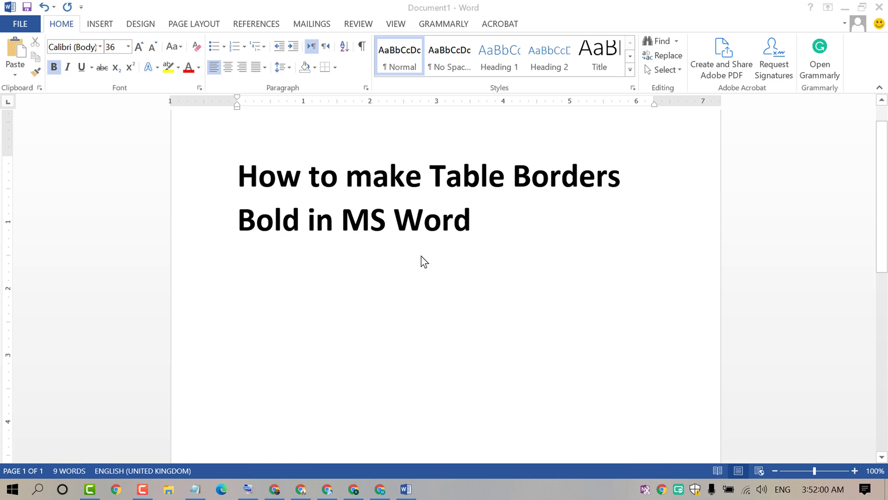
mouse_move(440, 192)
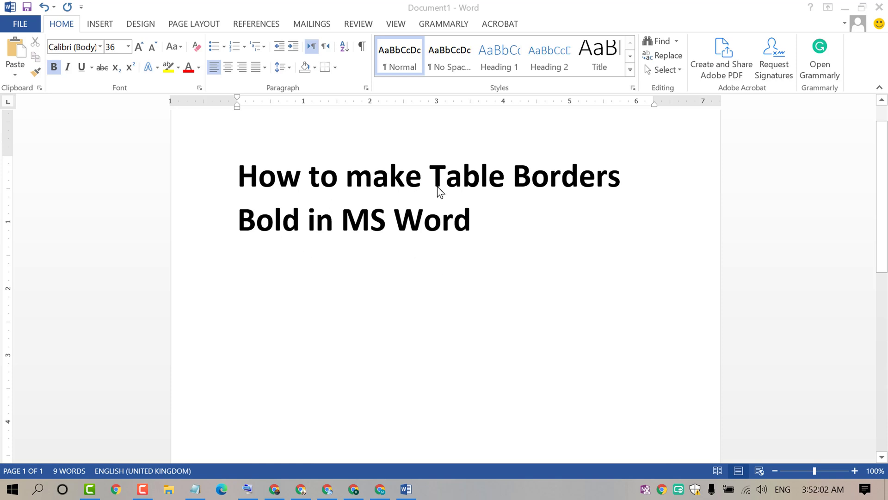
mouse_move(293, 239)
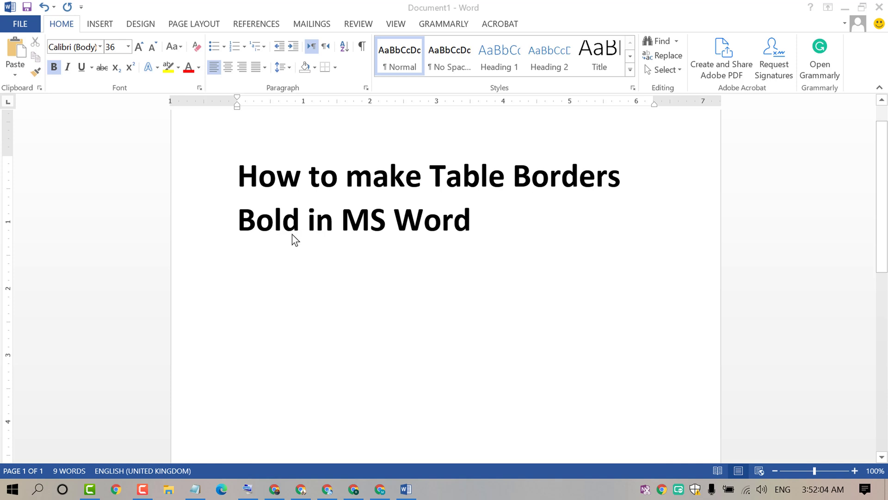
mouse_move(274, 195)
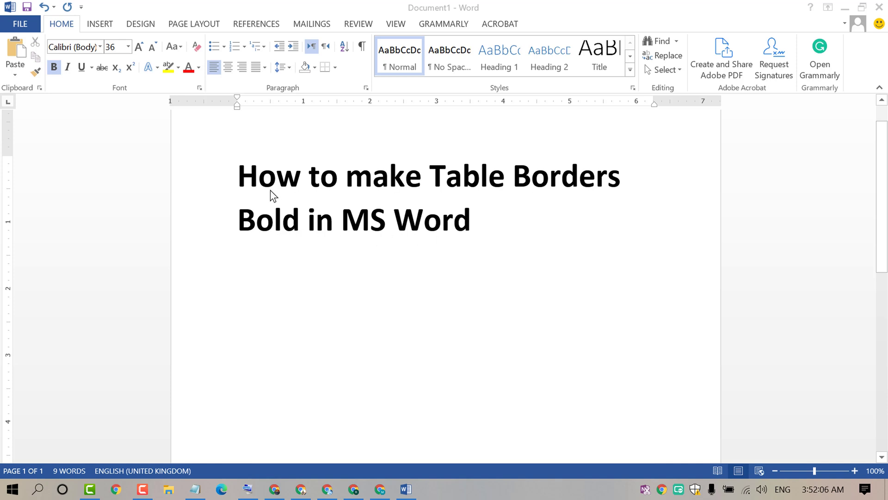
mouse_move(411, 195)
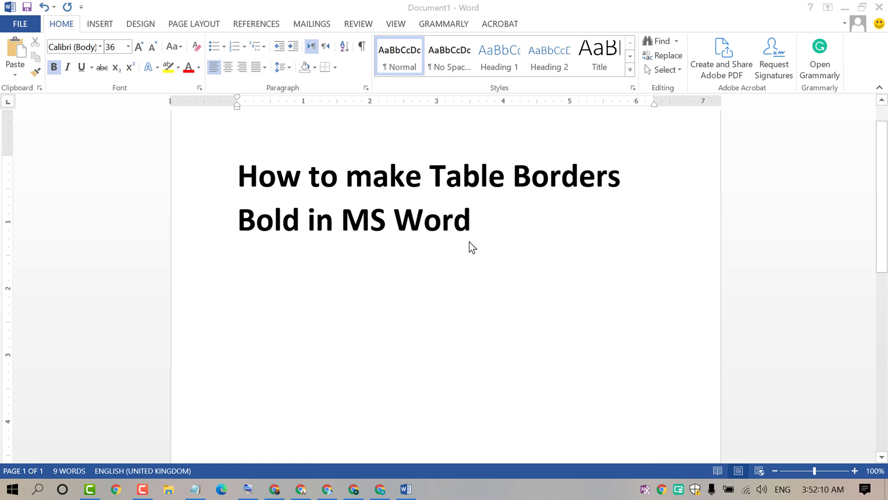
Step: Insert a 4x6 table at the insertion point below the bold title
left_click(294, 310)
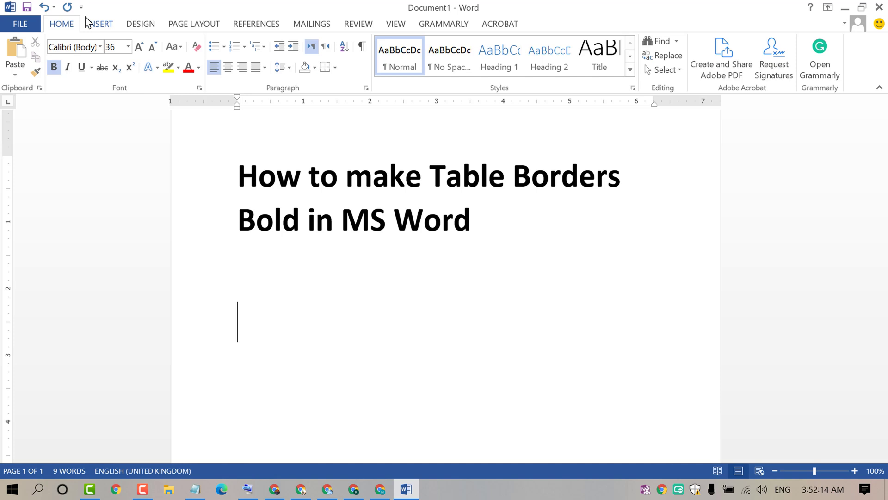
left_click(82, 57)
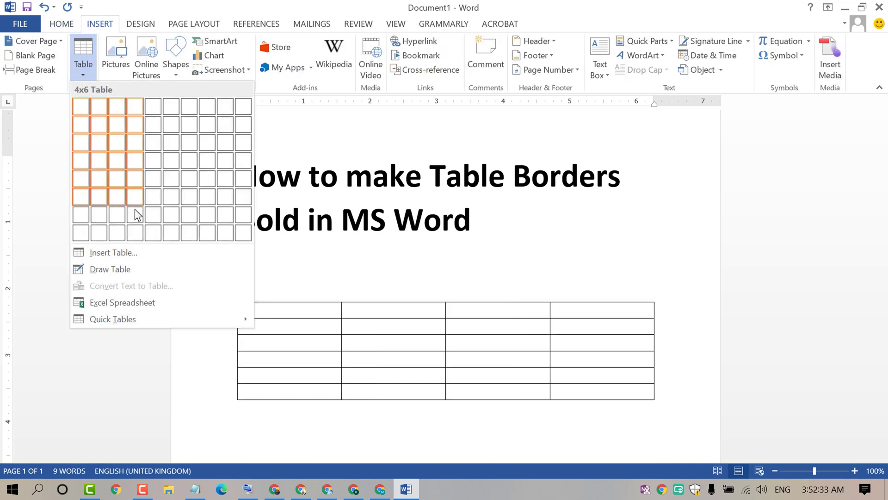
left_click(288, 309)
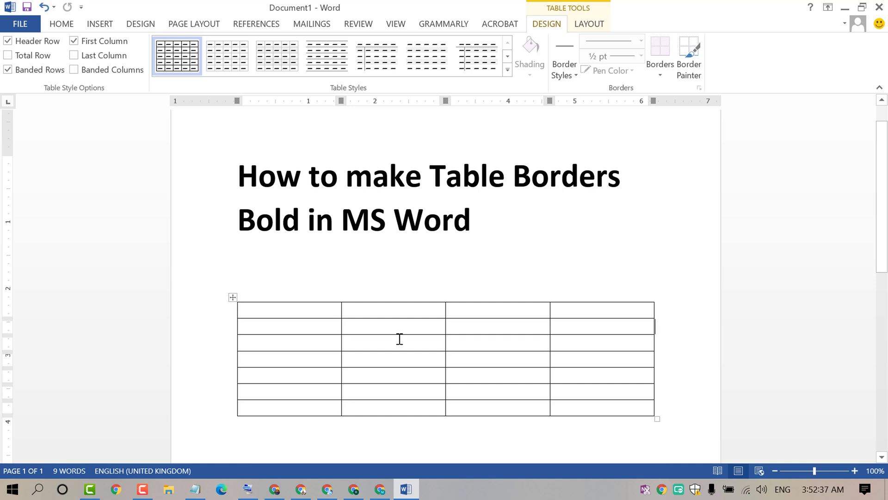
mouse_move(468, 272)
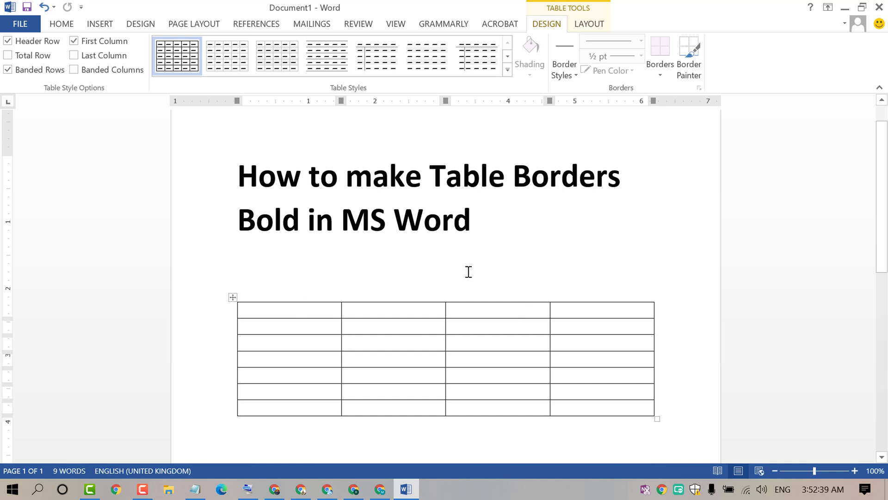
left_click(61, 24)
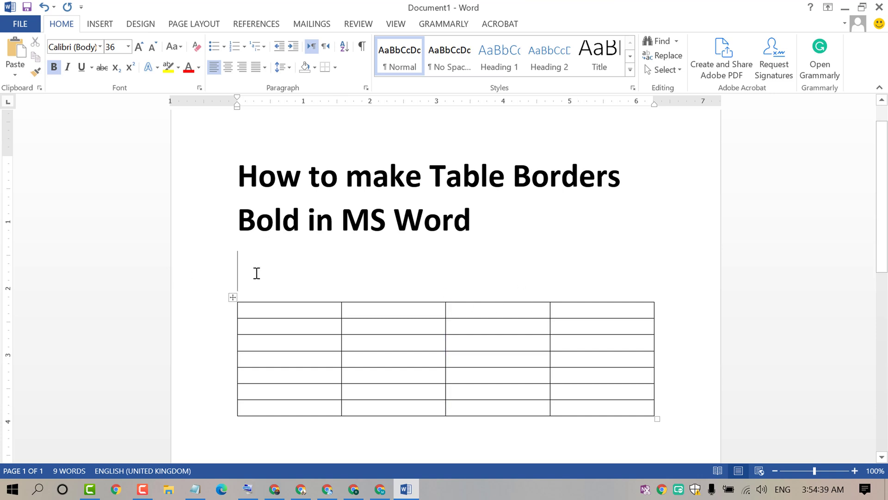
left_click(277, 316)
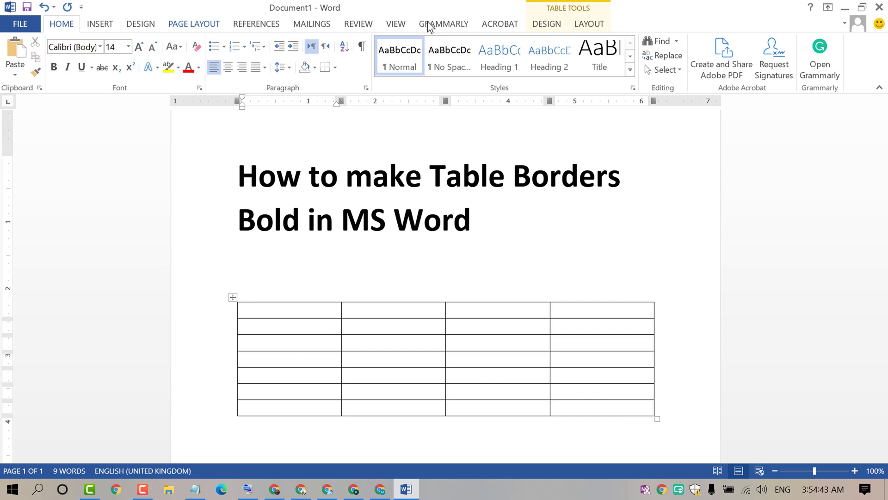
mouse_move(546, 29)
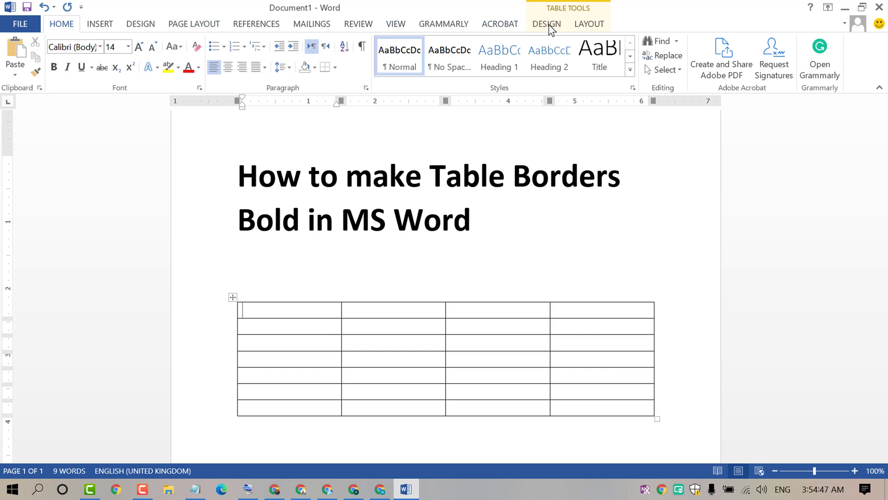
Step: Set the Line Weight for new table borders to 3 pt in Table Tools Design
left_click(545, 24)
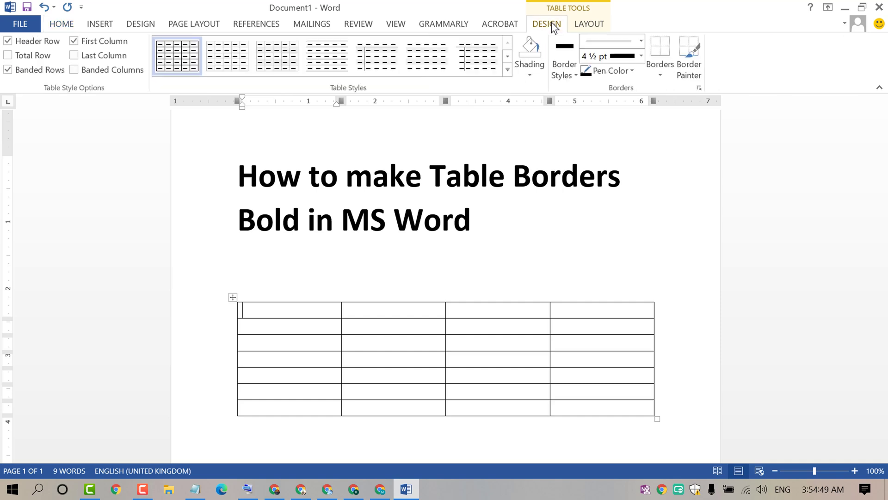
mouse_move(625, 68)
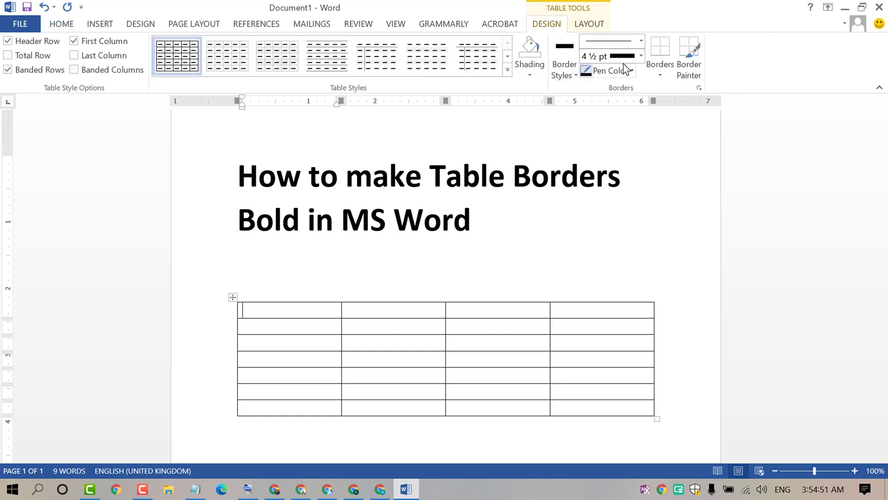
mouse_move(640, 57)
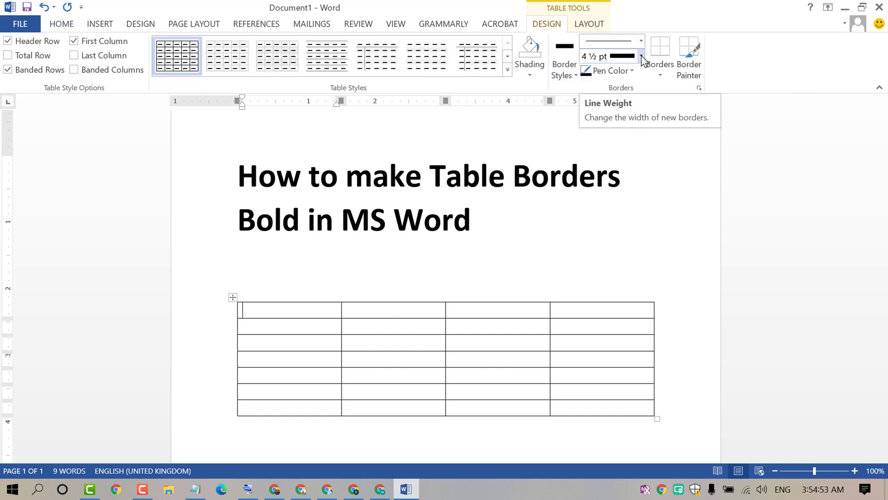
left_click(640, 56)
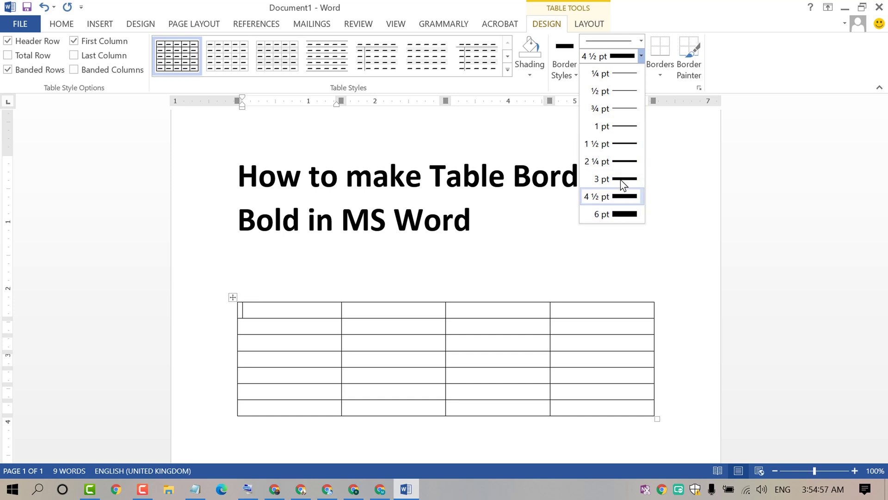
left_click(602, 178)
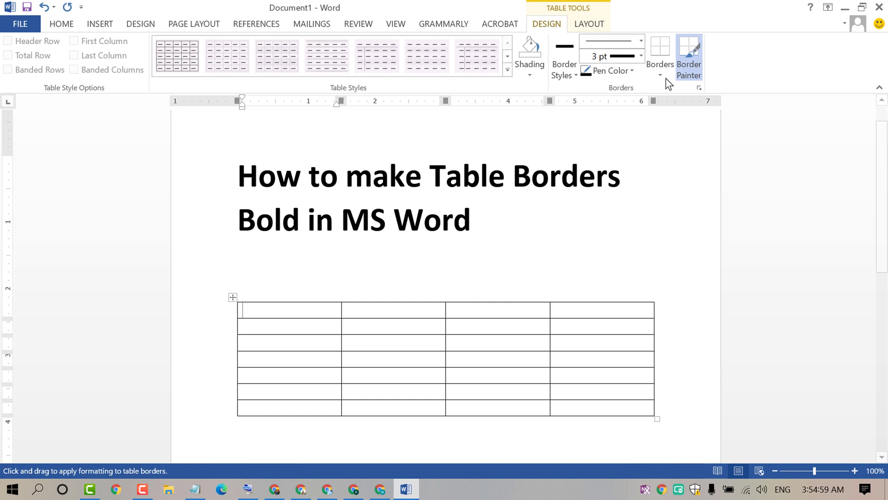
mouse_move(690, 56)
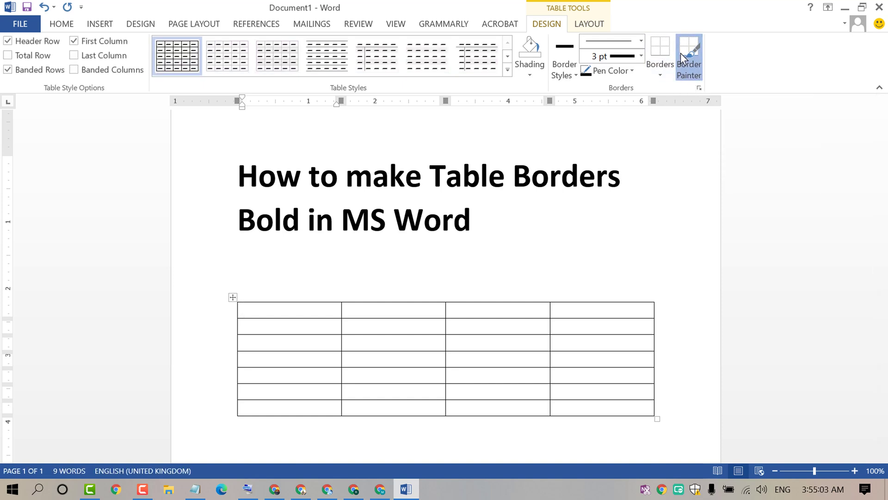
left_click(688, 57)
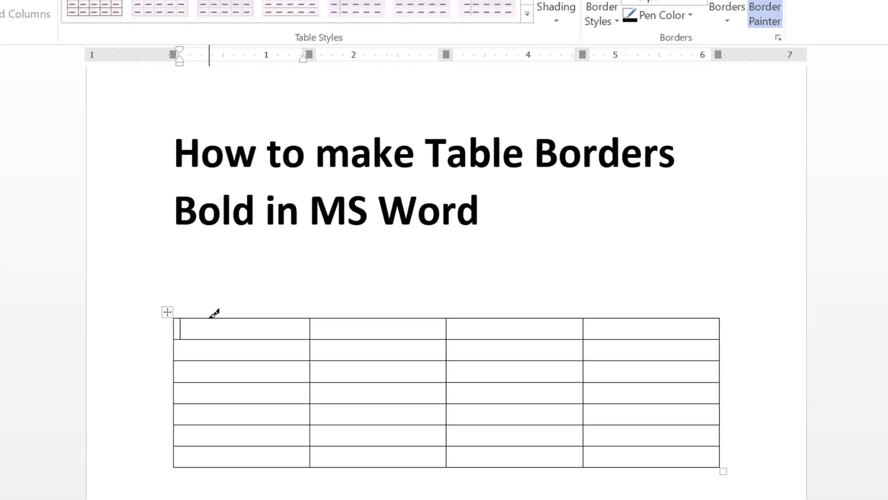
Step: Paint the top edge, first-row divider and right edge thick with Border Painter
left_click_drag(182, 321, 309, 321)
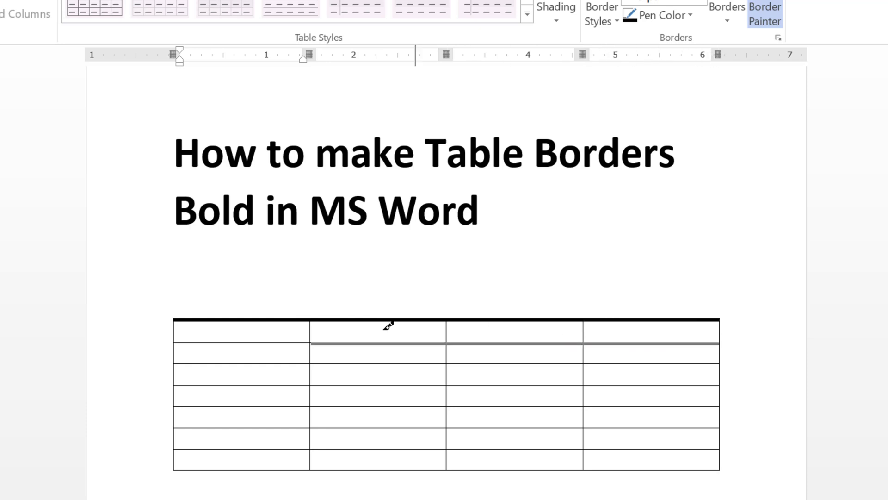
left_click_drag(388, 325, 175, 334)
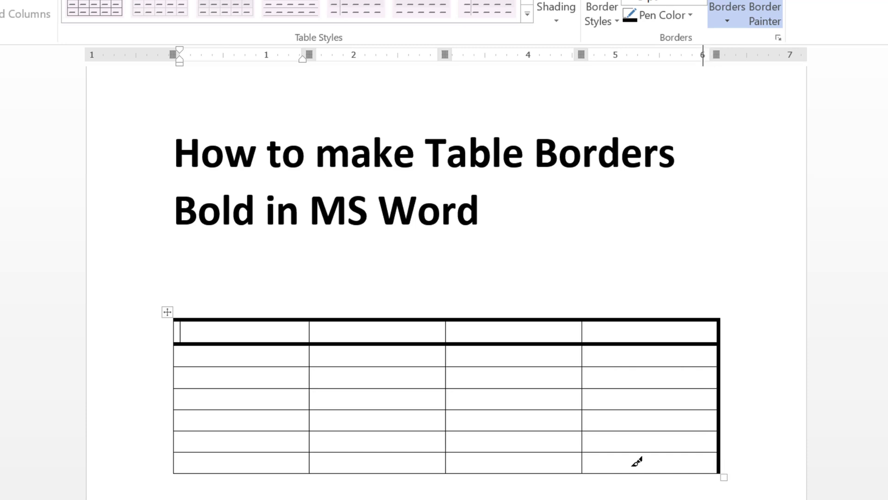
mouse_move(180, 465)
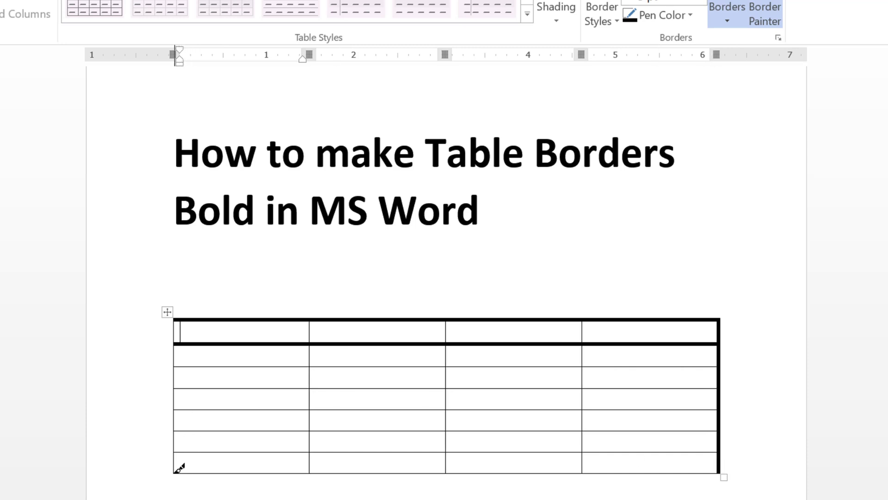